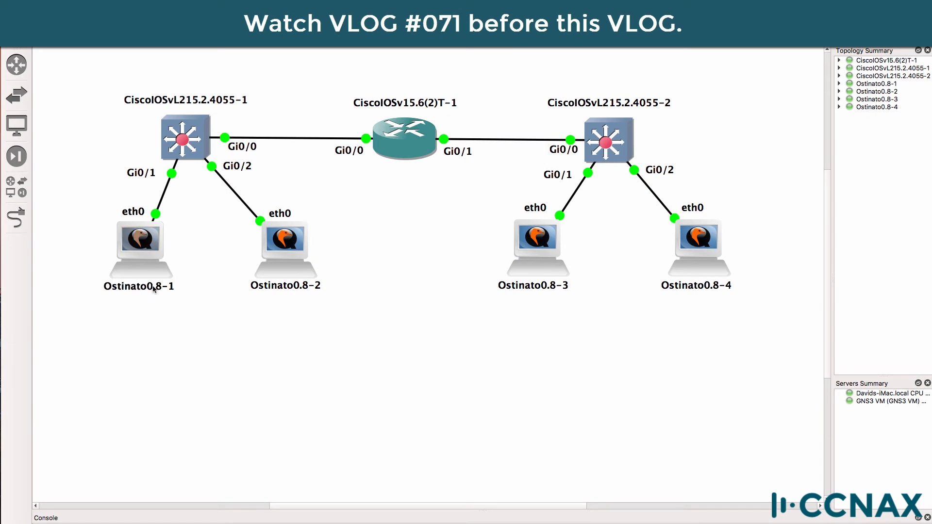
mouse_move(153, 297)
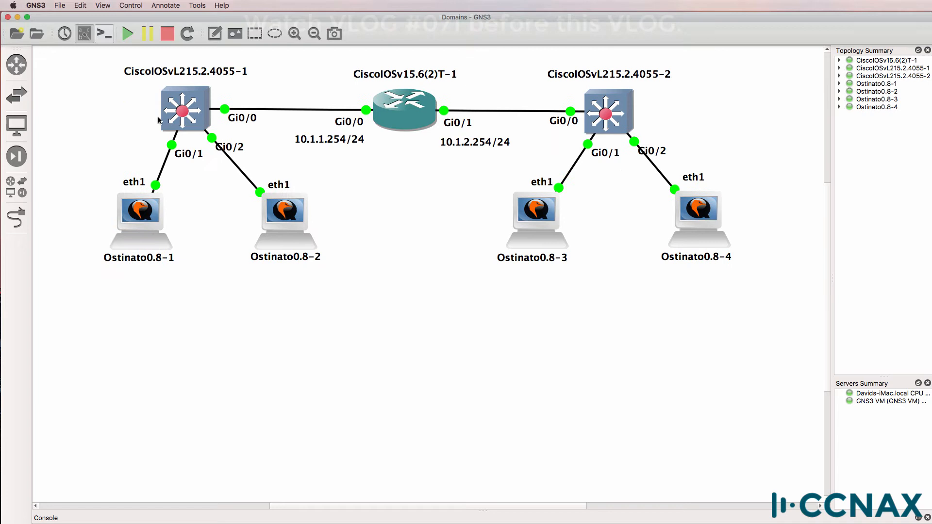
- Select the Gi0/1 link to Ostinato0.8-1 to view its details
left_click(167, 161)
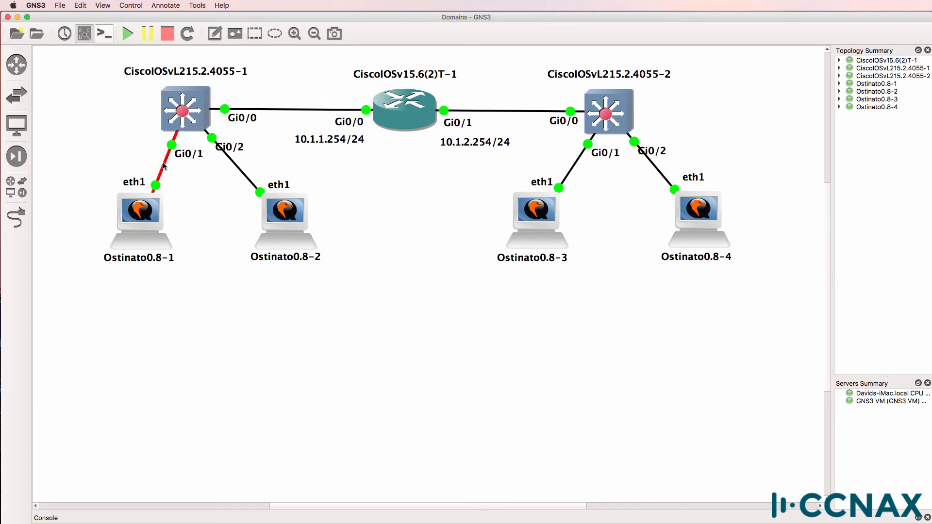
mouse_move(166, 166)
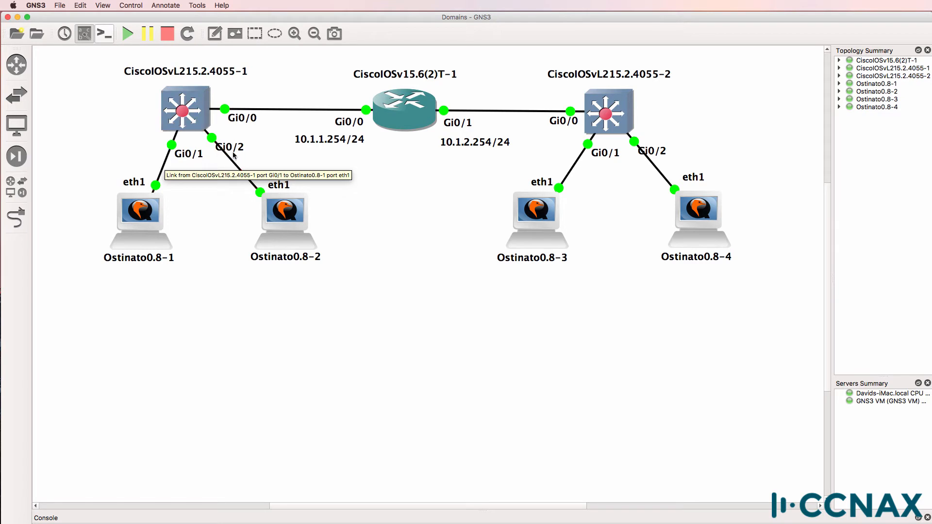
mouse_move(366, 112)
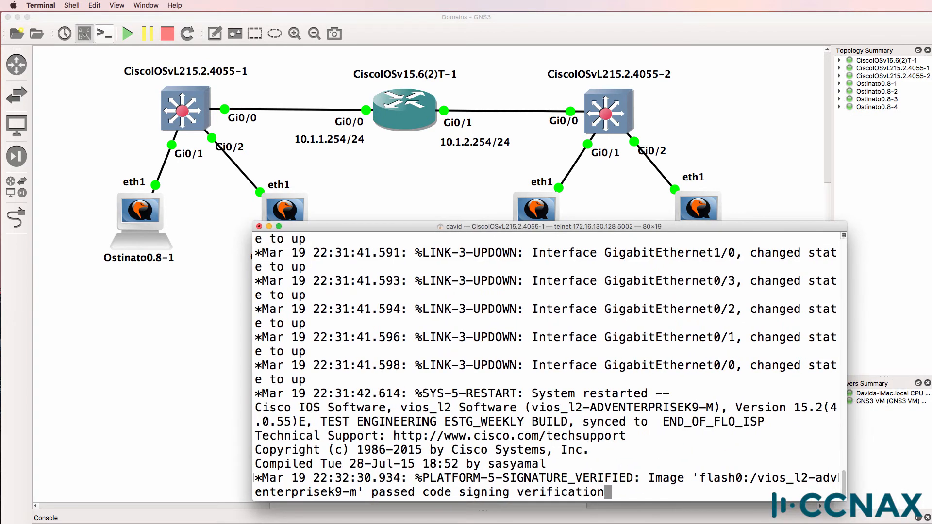
- Enter privileged mode, show the MAC table and VLAN brief, marking the Gi0/1 entry
type("en")
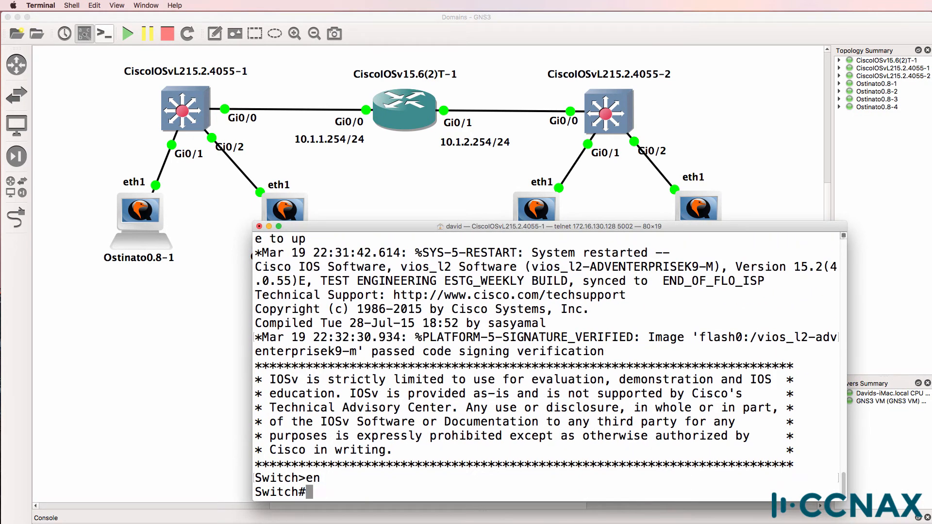
type("sh mac address-table")
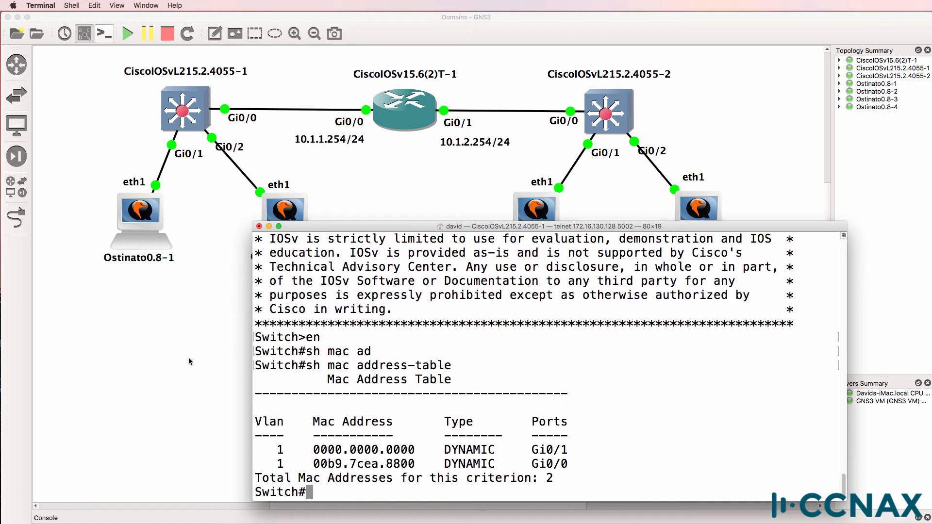
double_click(363, 450)
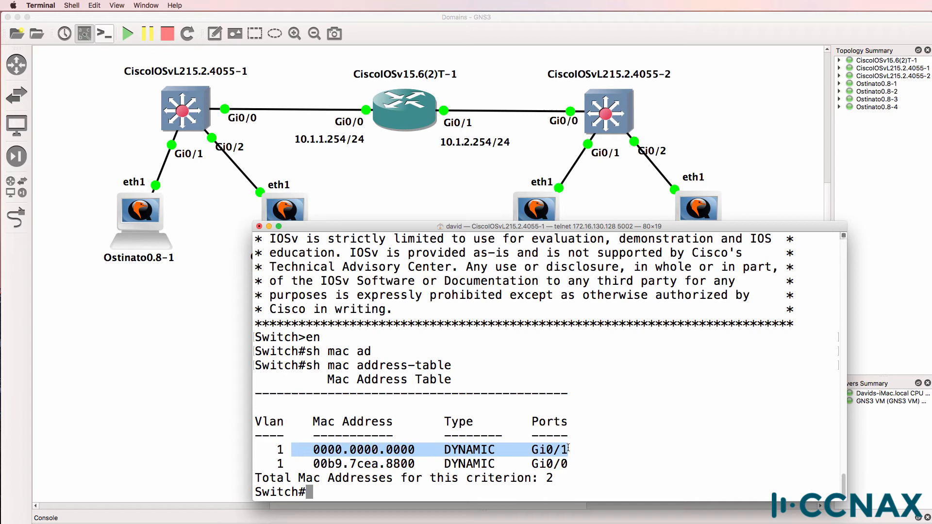
type("sh vlan brief")
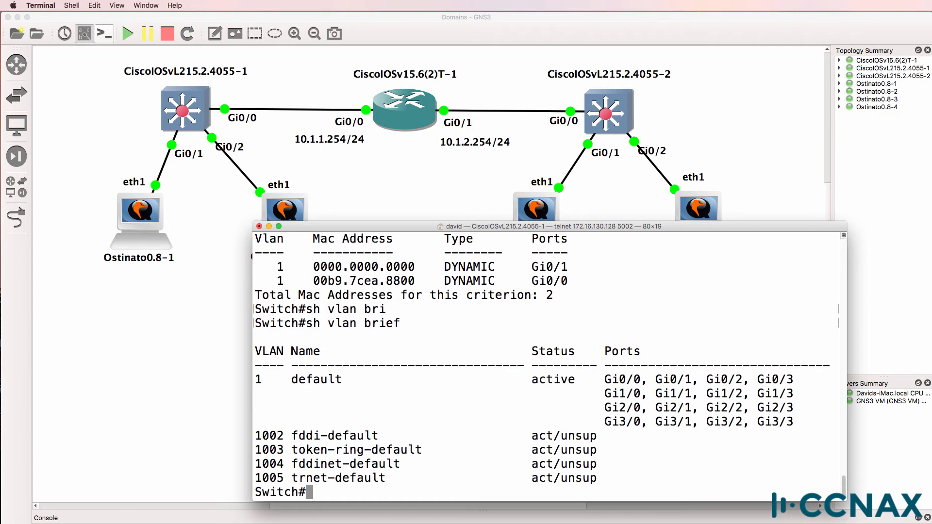
- Create VLAN 2, make Gi0/1 an access port in VLAN 2, and verify its switchport status
type("conf t")
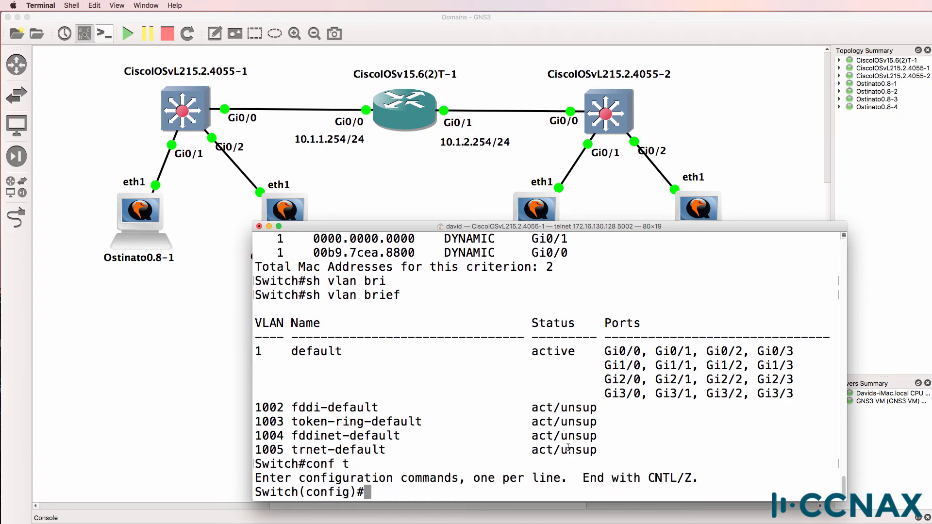
double_click(675, 350)
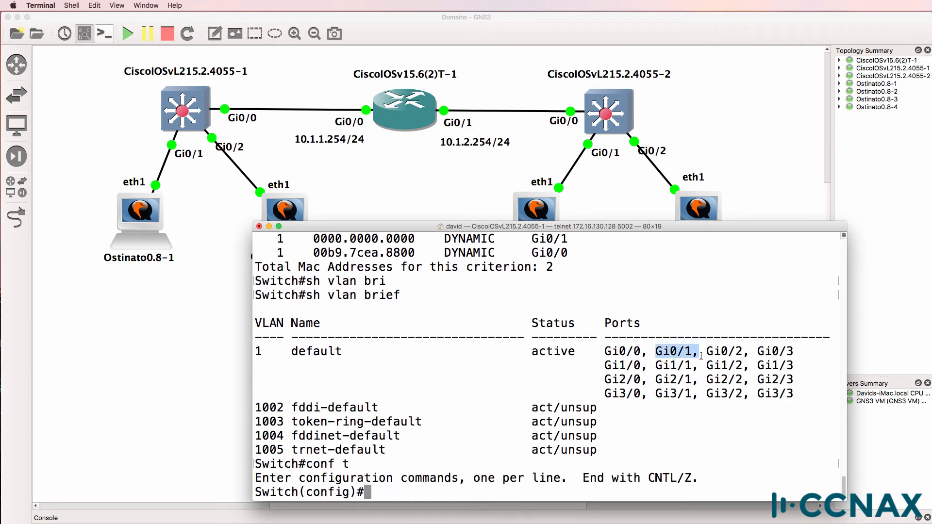
type("vlan 2")
type("exit")
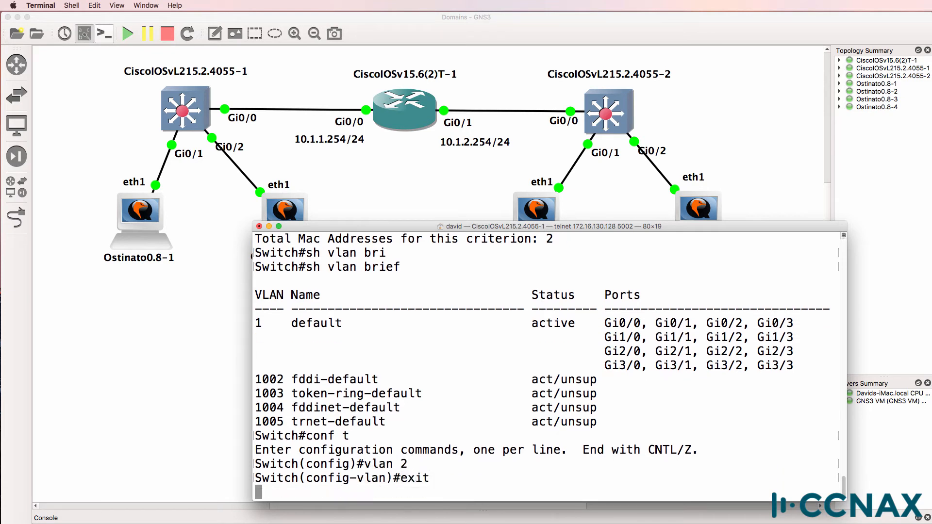
type("int g0/")
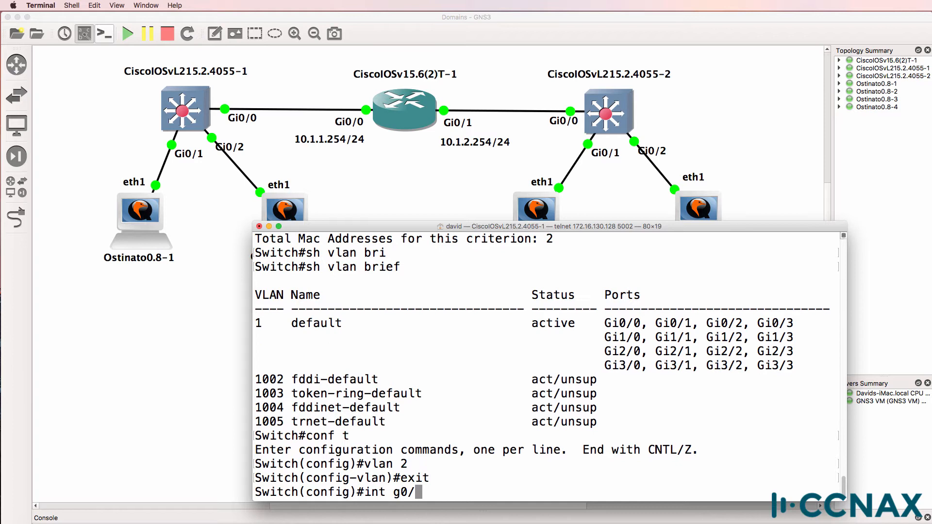
type("switchport access vlan 2")
type("show")
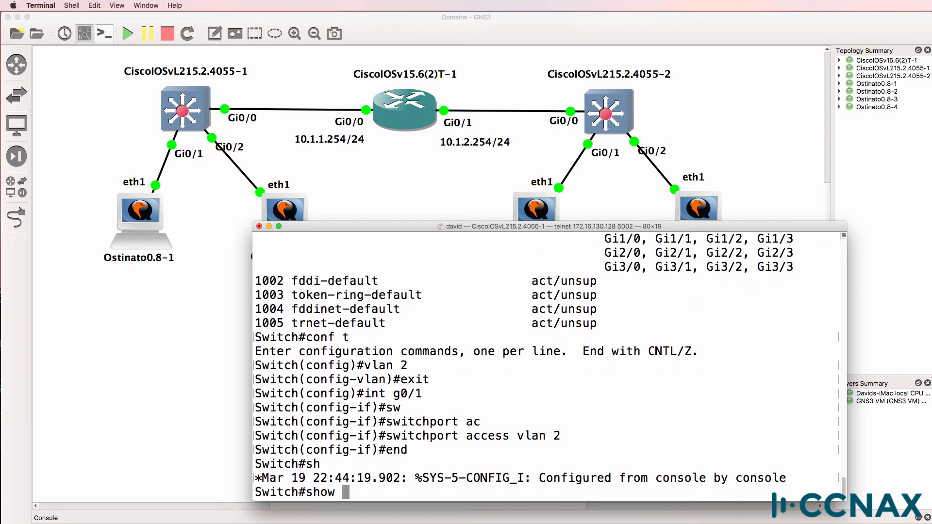
type("int g0/1")
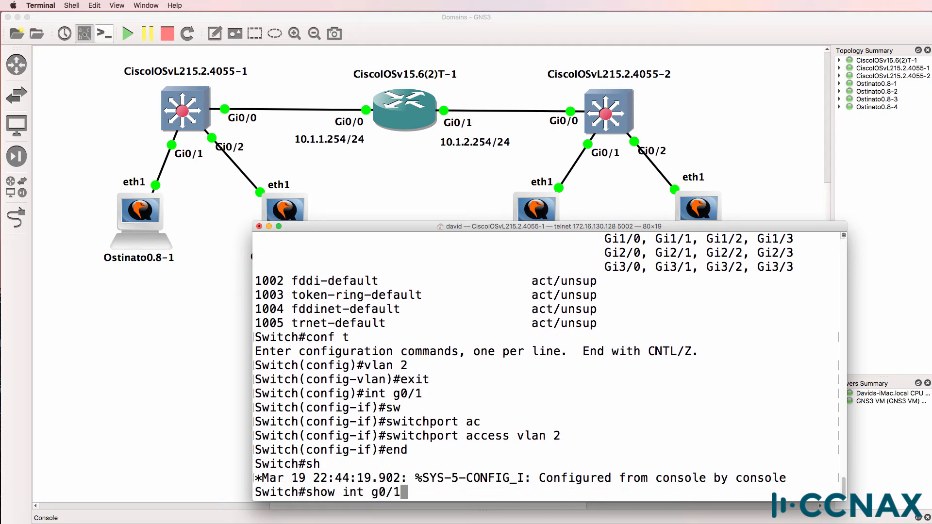
key("Return")
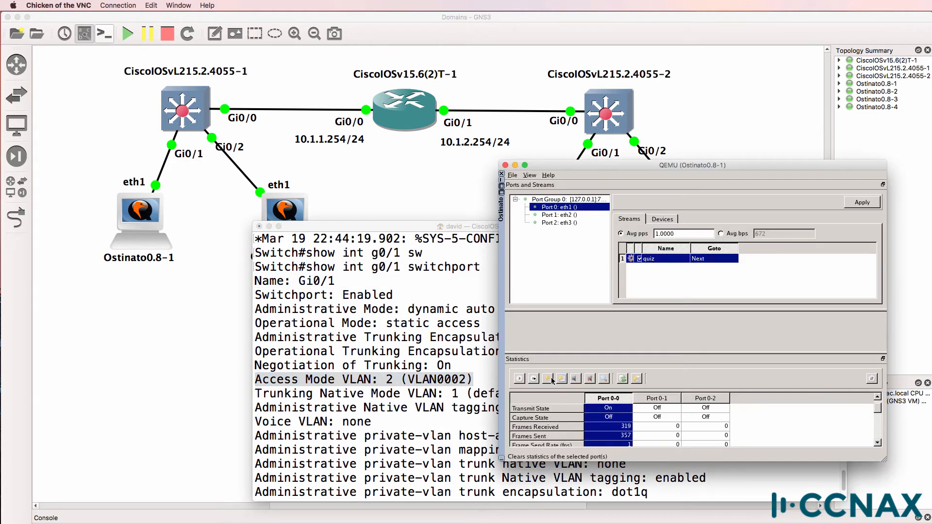
- Restart the quiz stream on Ostinato Port 0 and set up a udp-filtered capture on Gi0/2
left_click(533, 378)
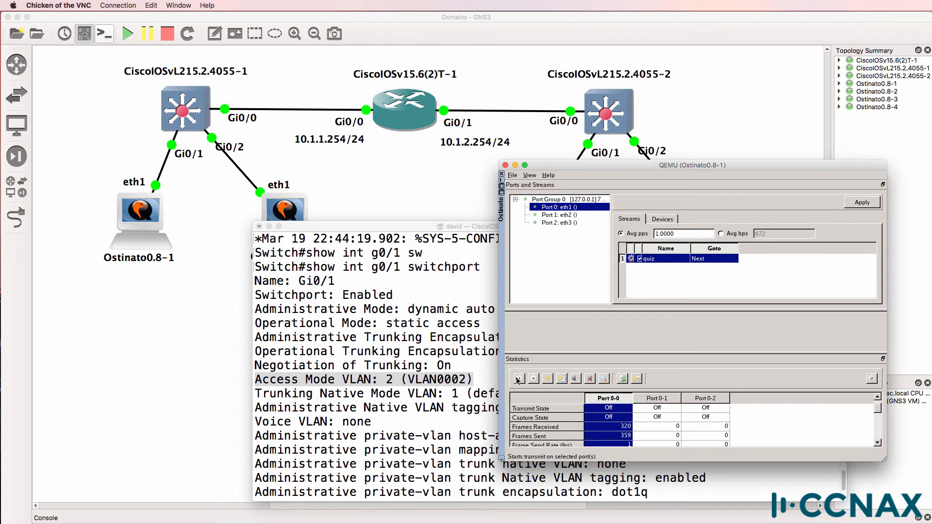
left_click(519, 378)
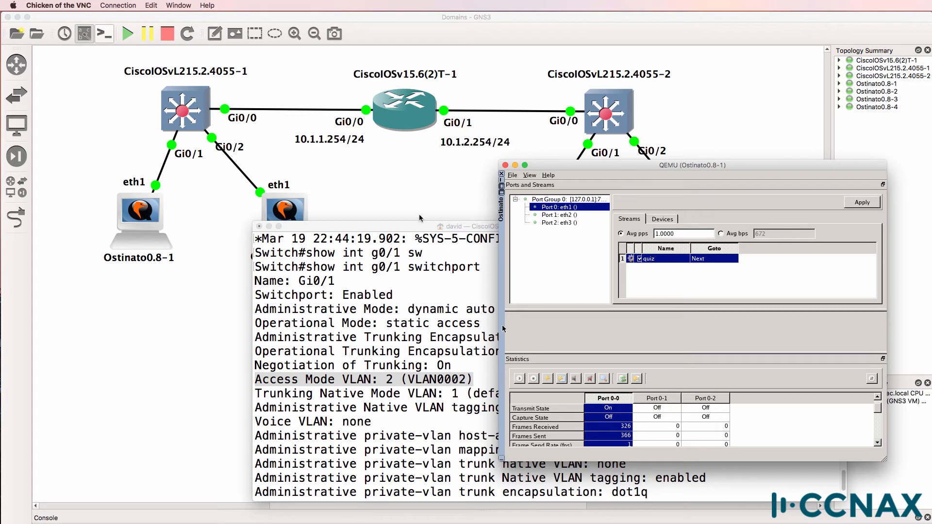
right_click(294, 113)
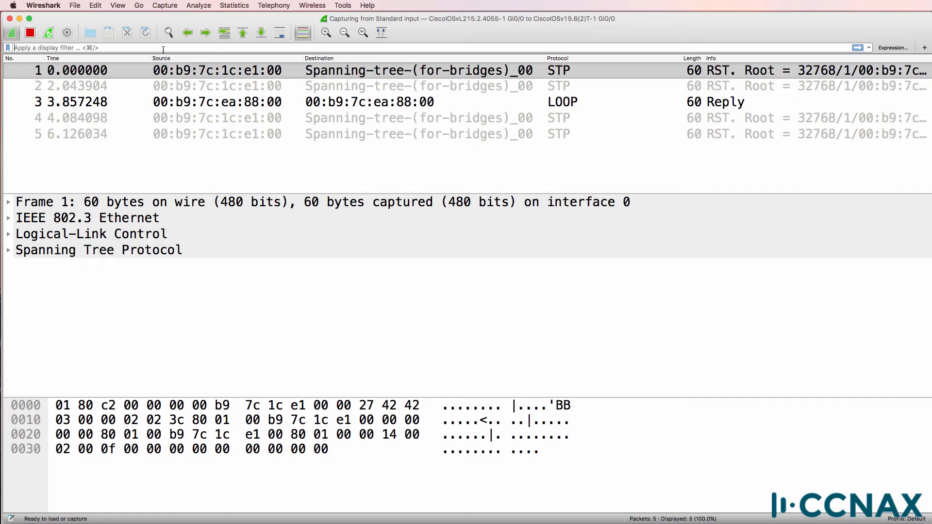
type("udp")
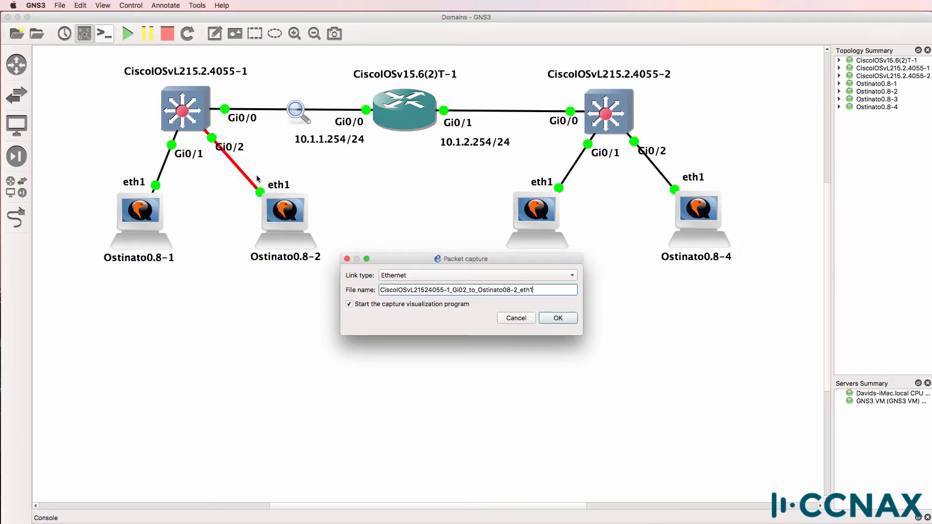
- Start capturing on the Gi0/2 link and bring up options for the Gi0/1 link
left_click(557, 318)
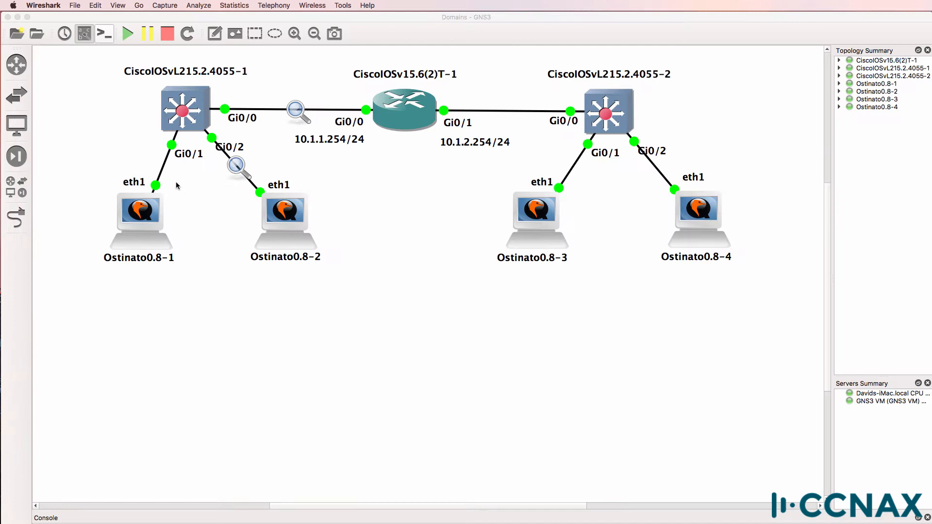
left_click(197, 170)
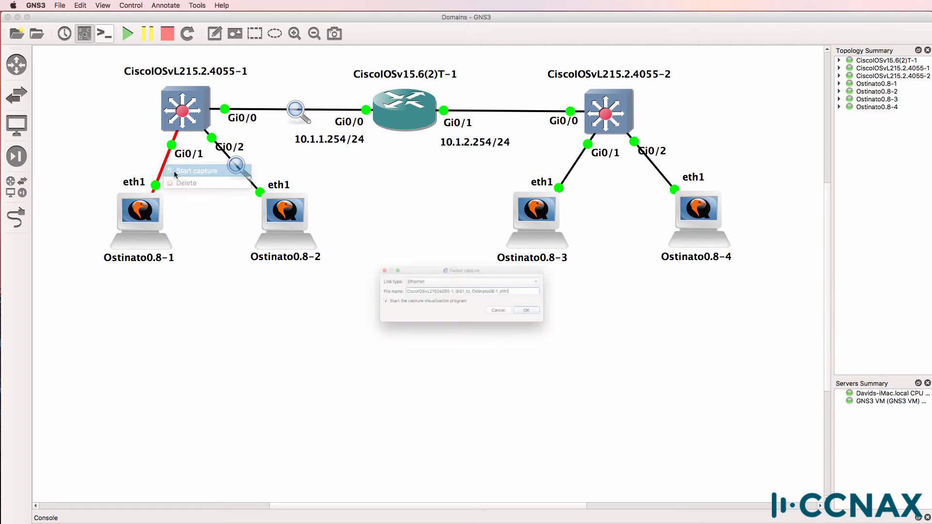
left_click(525, 310)
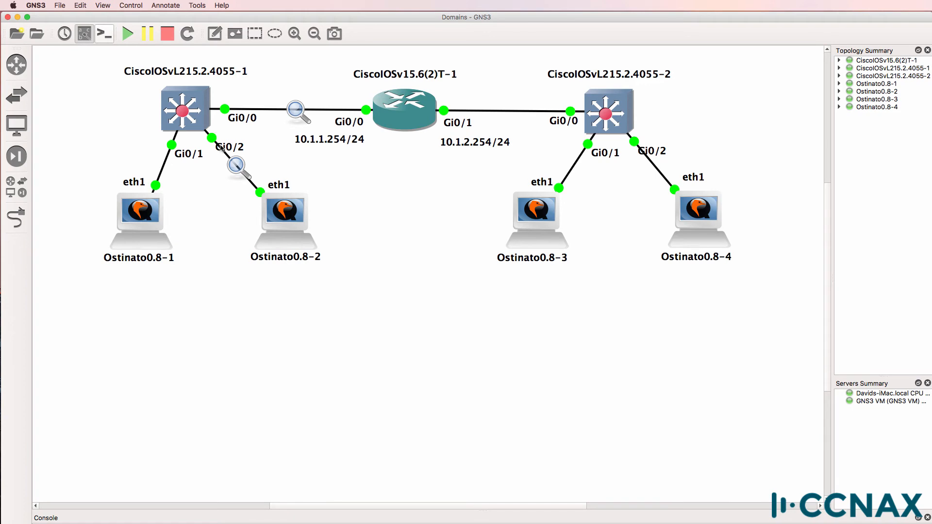
mouse_move(233, 146)
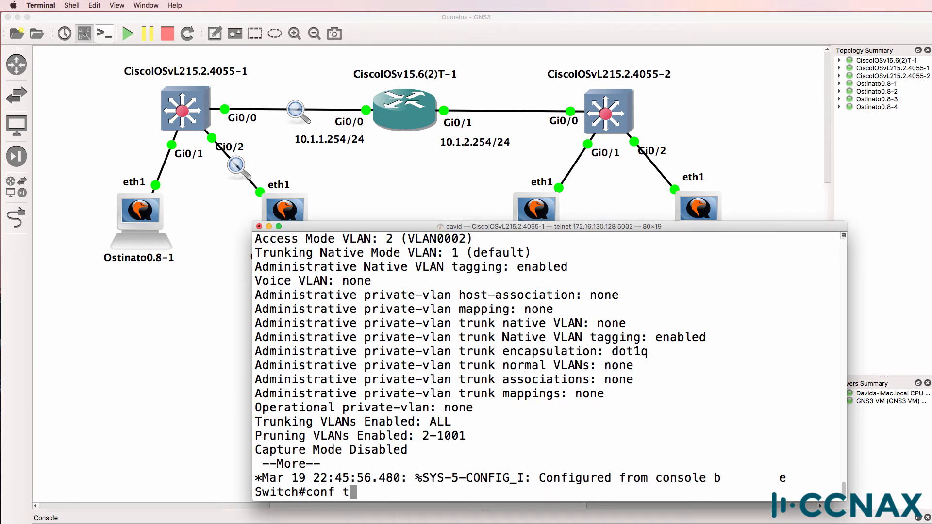
- Set switch Gi0/0 to dot1q trunk encapsulation and switchport mode trunk
type("int g0/0")
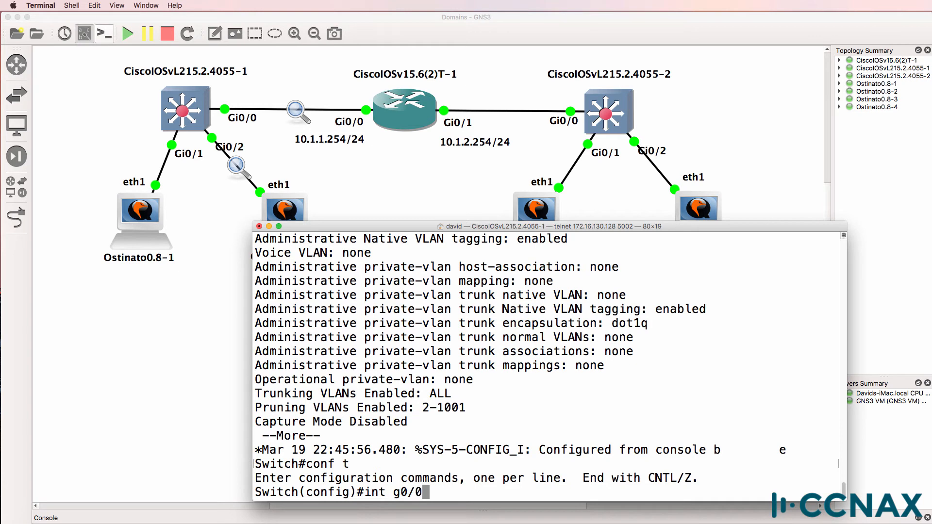
type("sw")
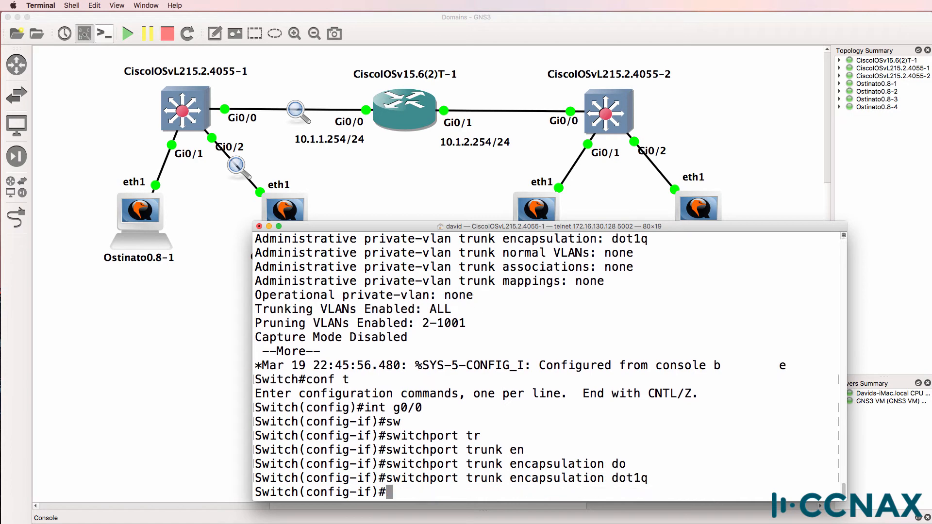
type("switchport mode trunk")
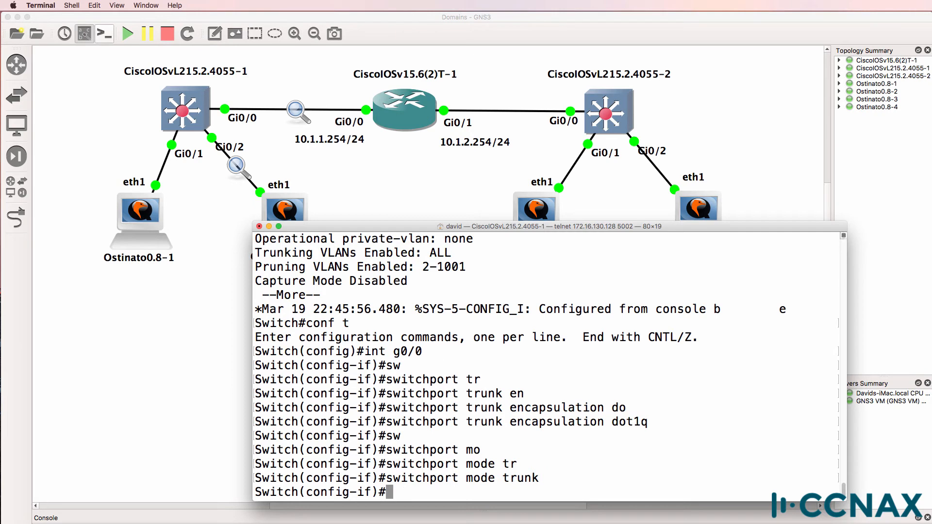
type("em")
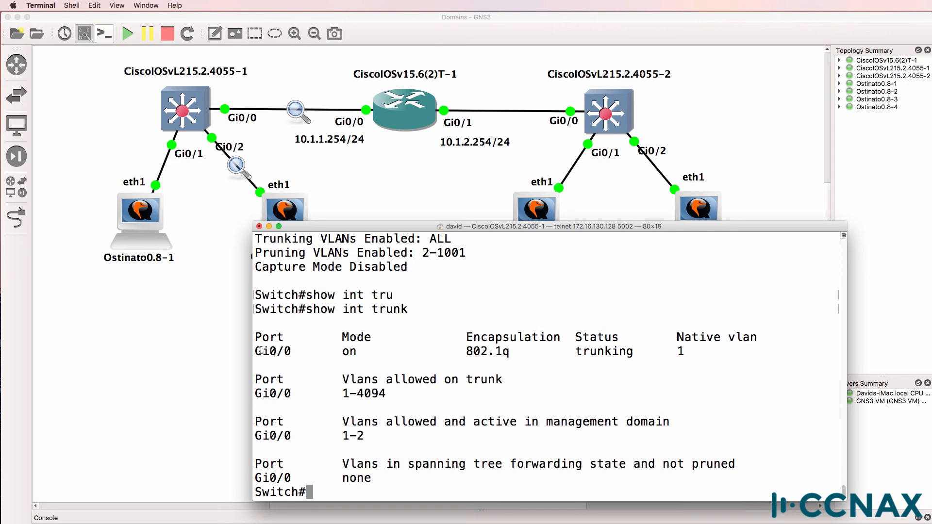
- Highlight the show interfaces trunk output: Gi0/0 trunking 802.1q, native VLAN 1, VLANs 1-2
left_click_drag(256, 350, 627, 407)
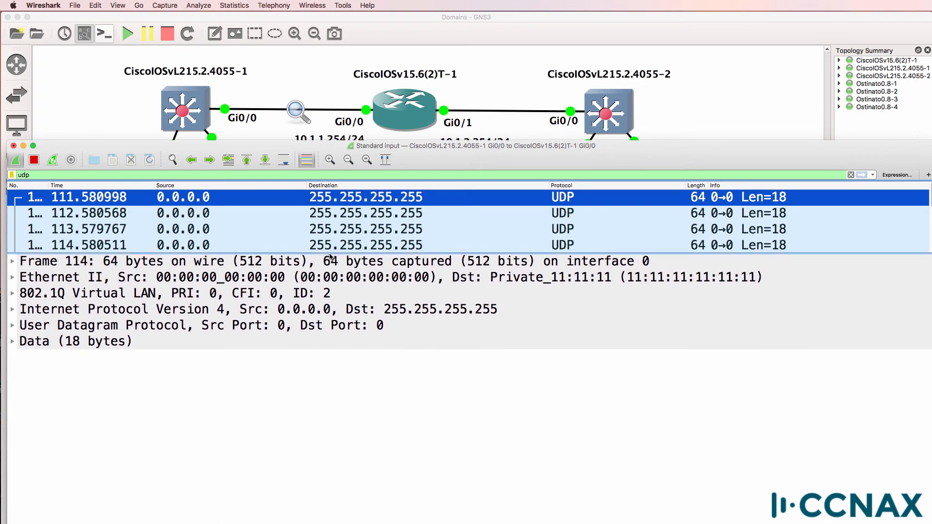
- Select frame 114's Ethernet header and expand its 802.1Q tag showing VLAN ID 2
left_click(119, 276)
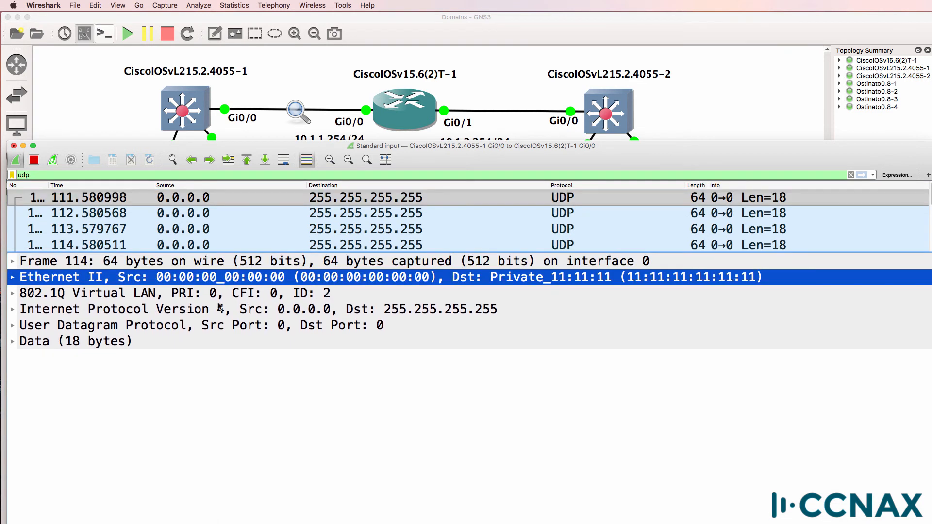
left_click(12, 294)
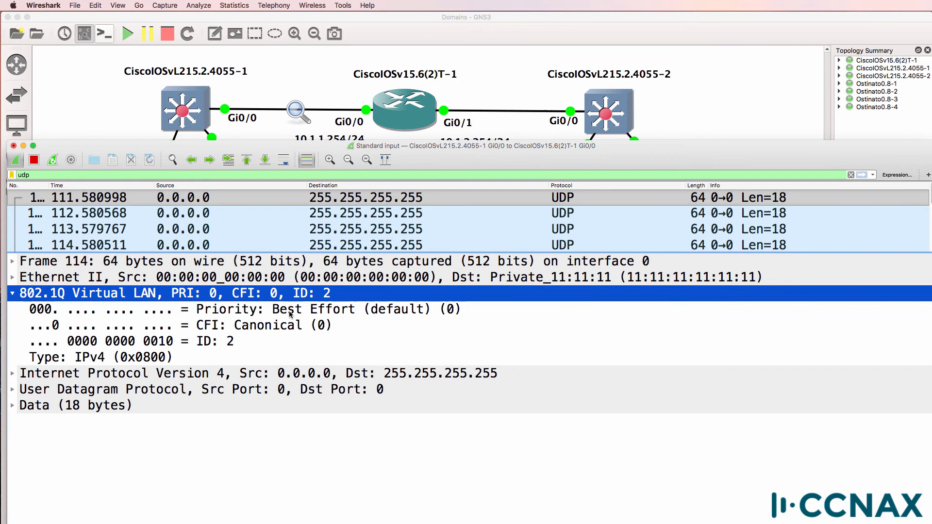
mouse_move(294, 301)
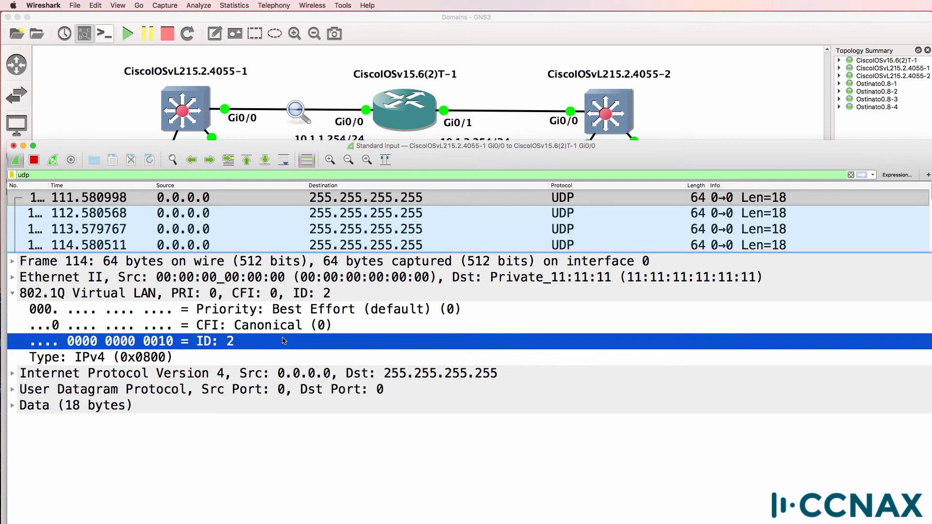
mouse_move(408, 159)
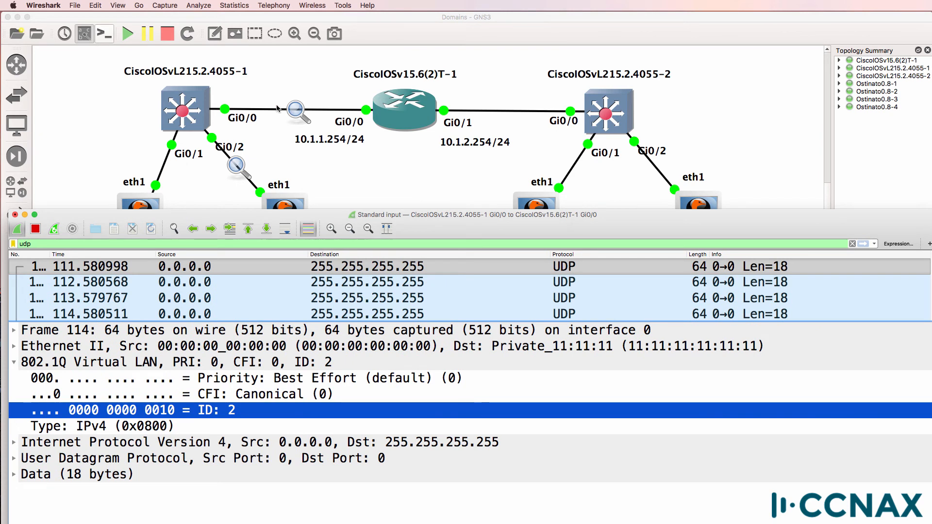
mouse_move(263, 120)
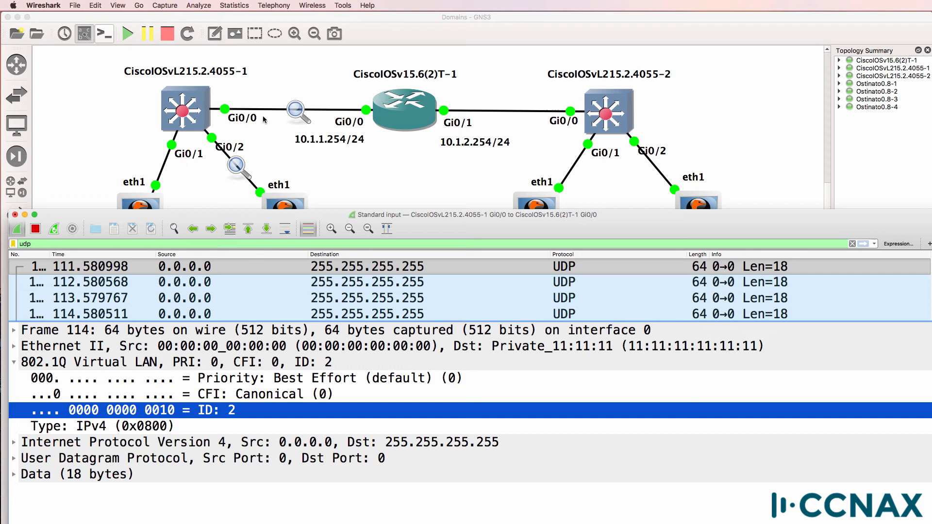
mouse_move(273, 416)
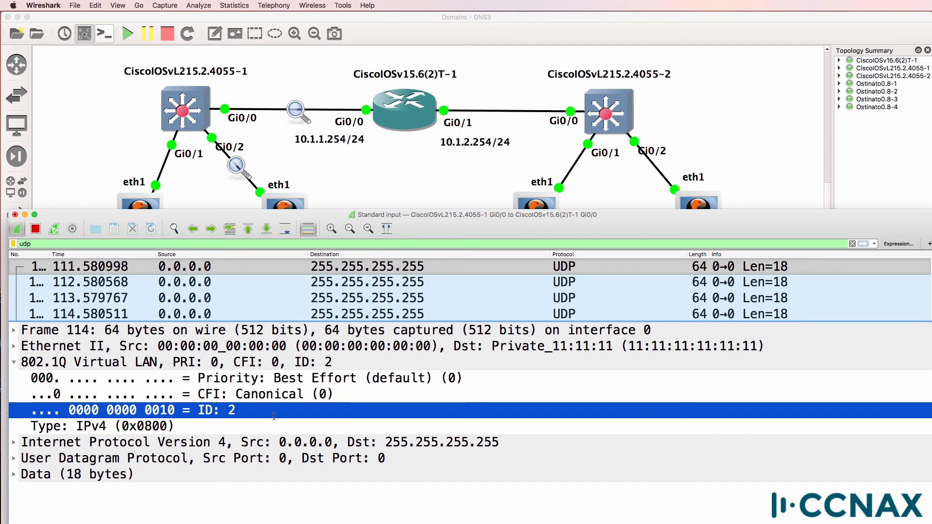
mouse_move(273, 413)
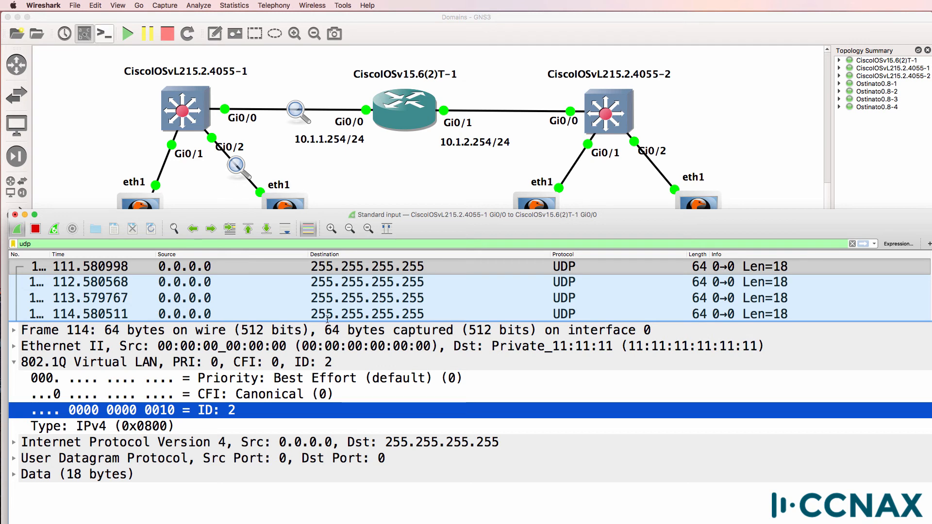
mouse_move(406, 120)
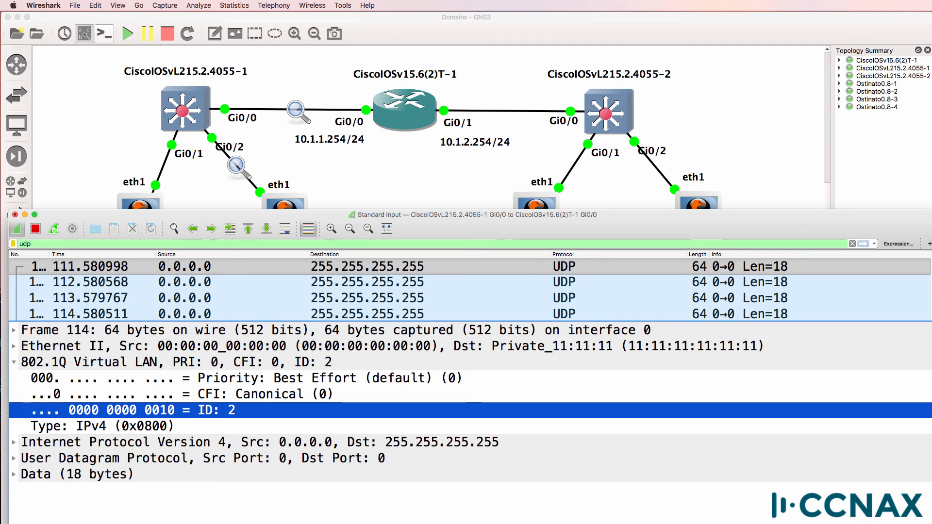
mouse_move(402, 117)
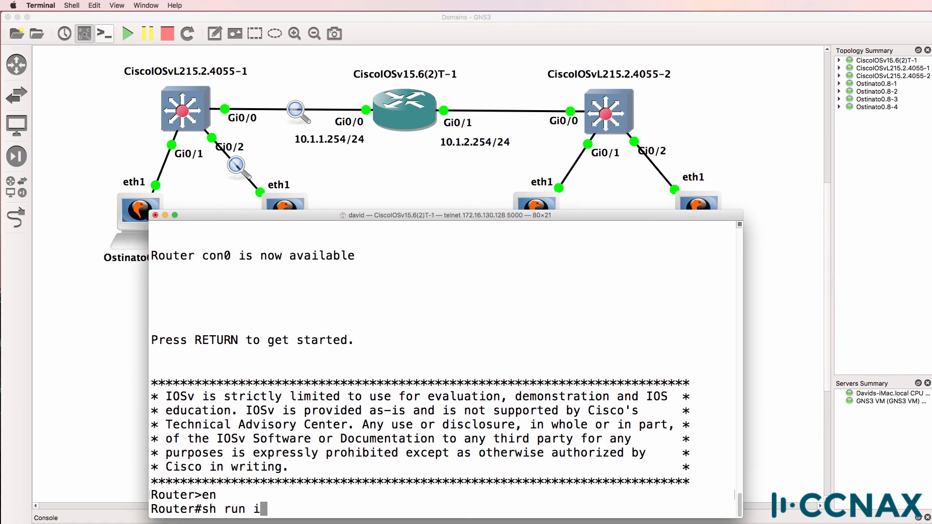
- Create router subinterface Gi0/0.2 with dot1Q 2 encapsulation and address 10.1.20.254 255.255.255.0
type("nt g0/0")
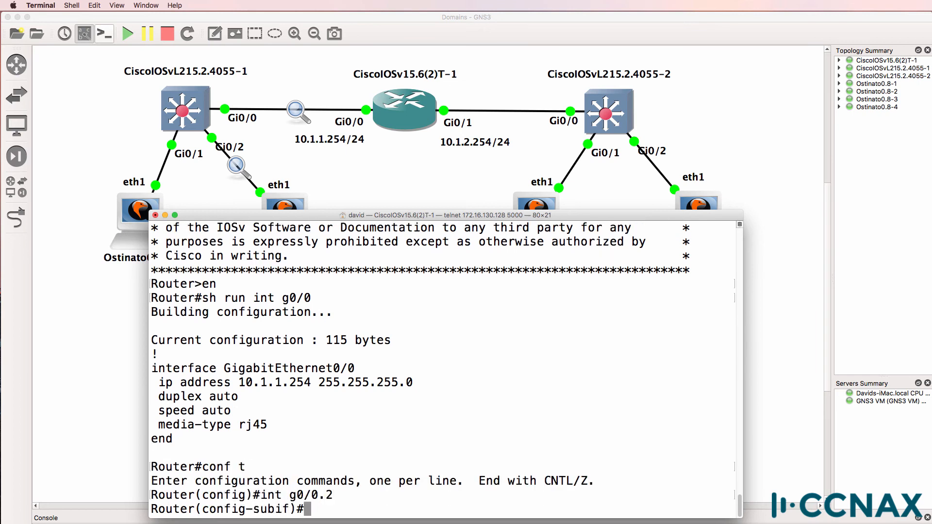
type("encapsulation dot1Q")
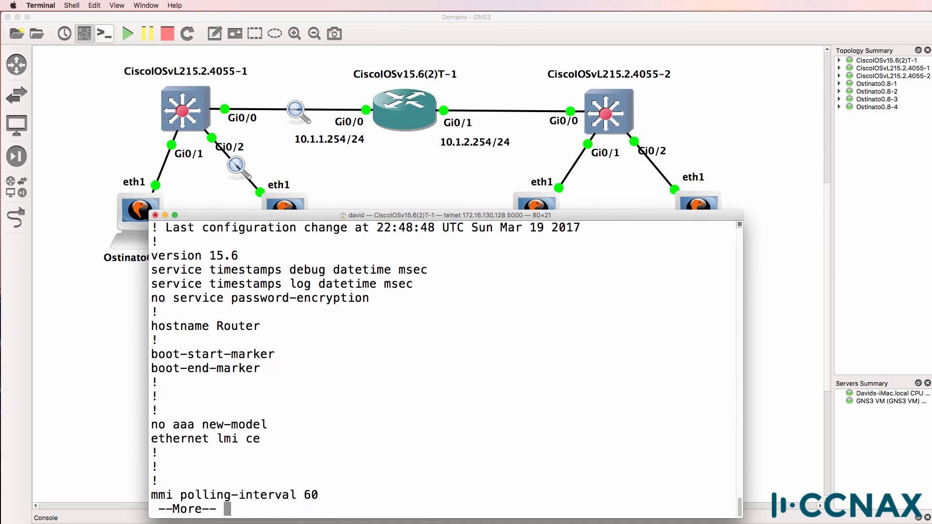
key("space")
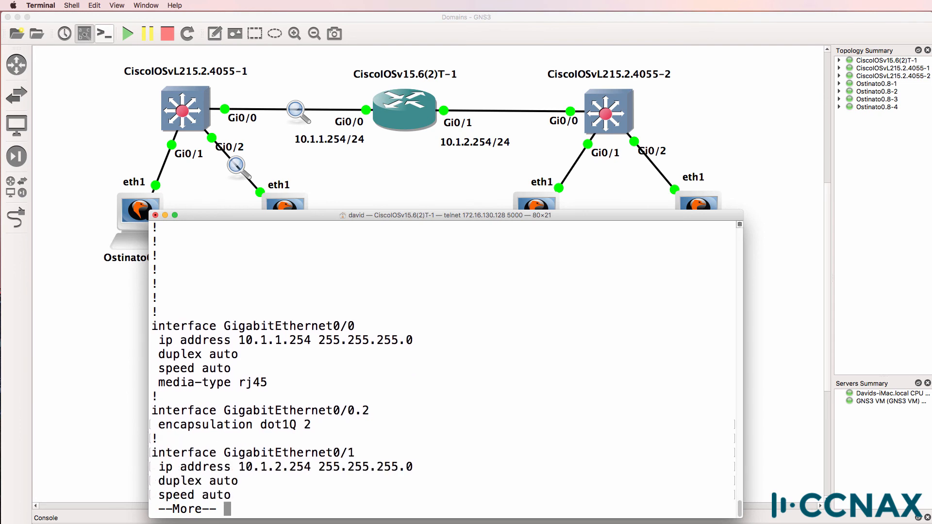
type("int g0/0.2")
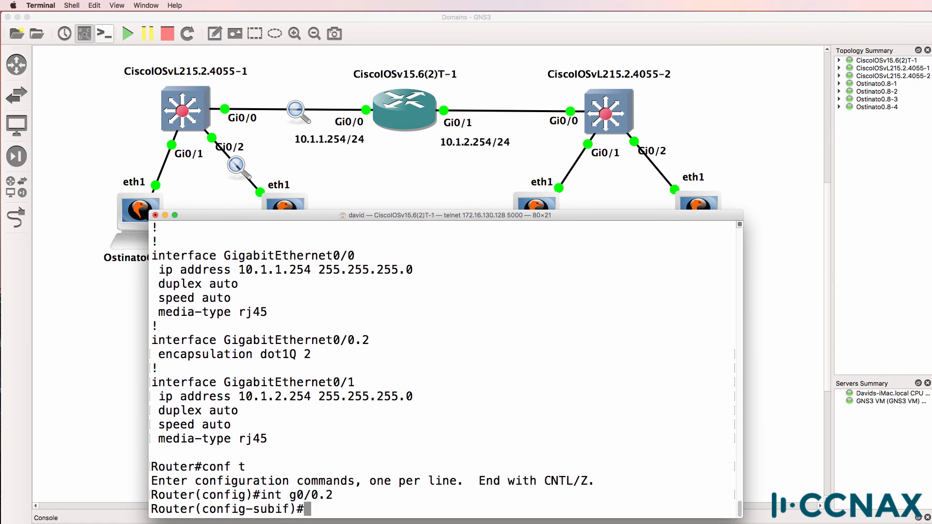
type("ip address 10.1")
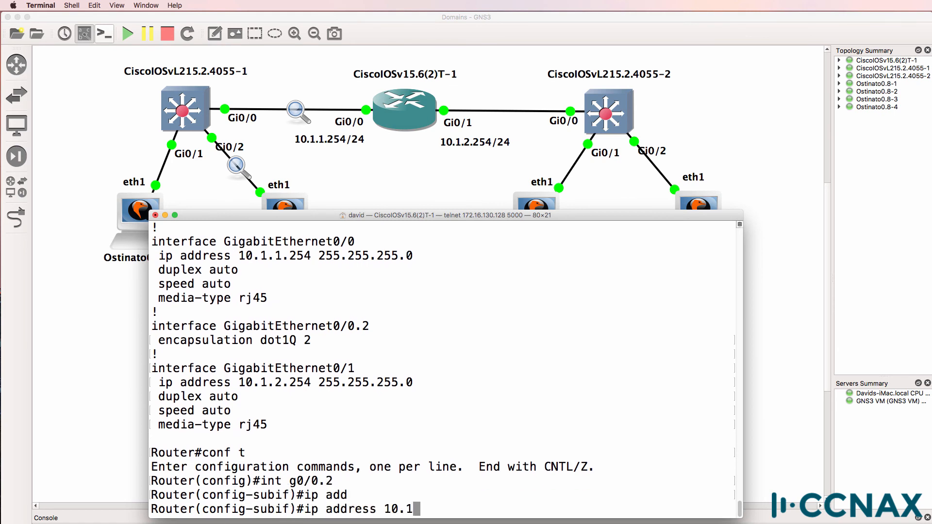
type(".20.254")
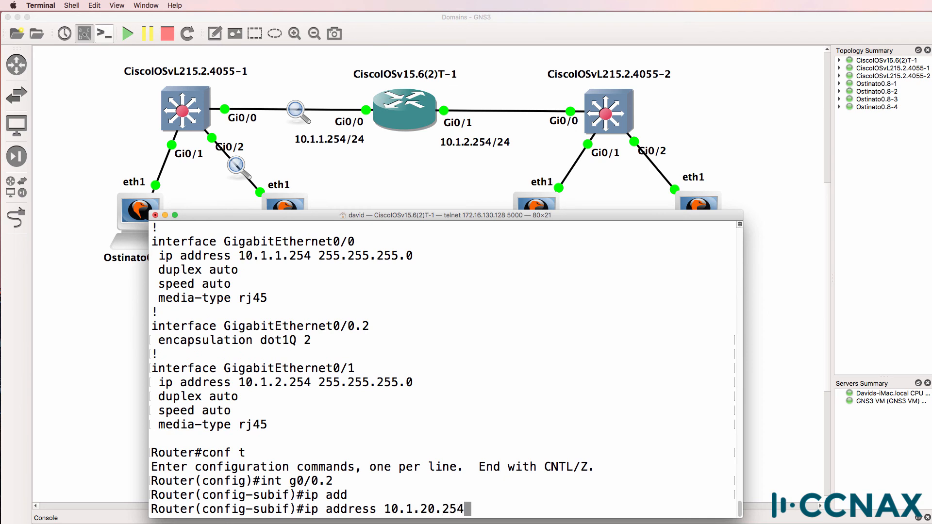
type("255.255.255.")
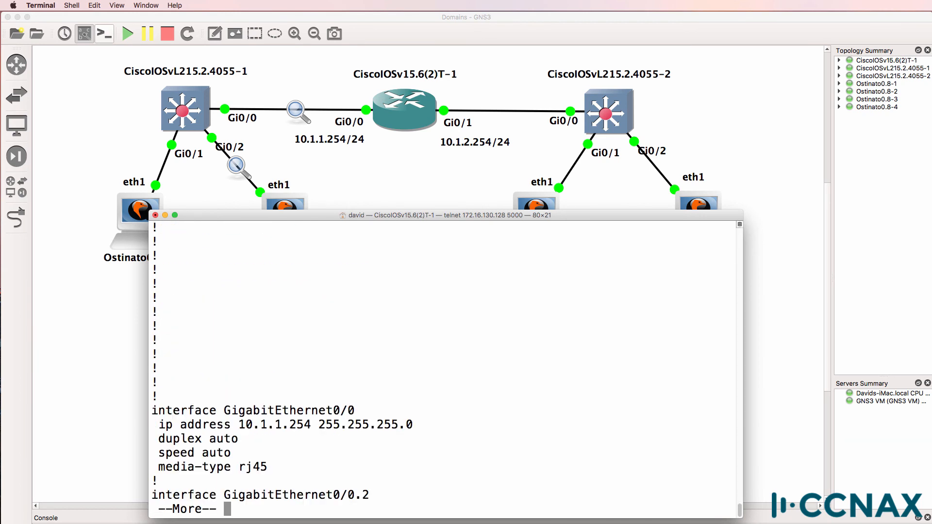
- Page the running config and highlight the Gi0/0.2 block with its dot1Q 2 settings
key("space")
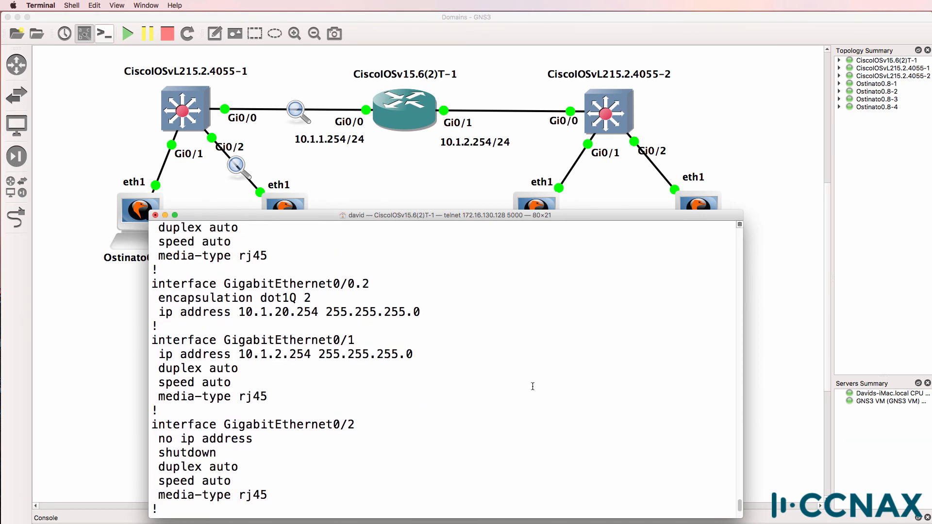
left_click_drag(151, 284, 419, 312)
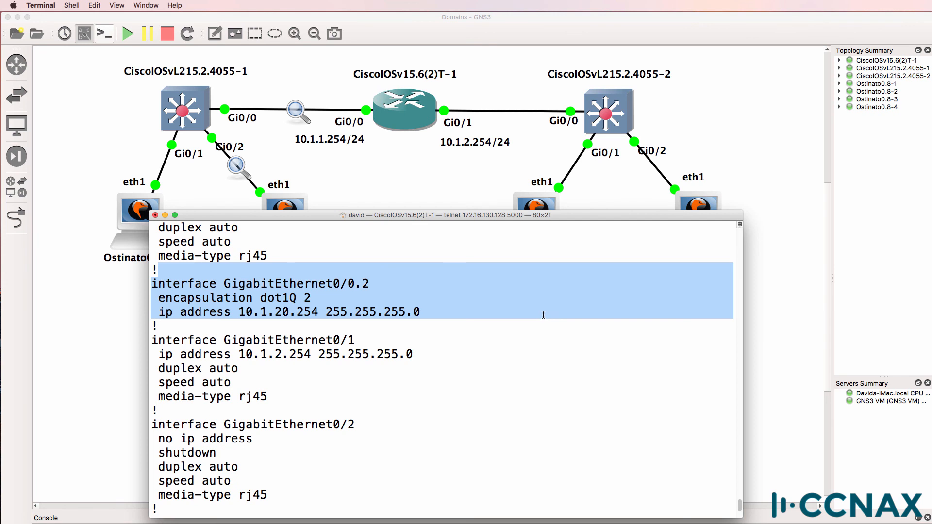
mouse_move(490, 115)
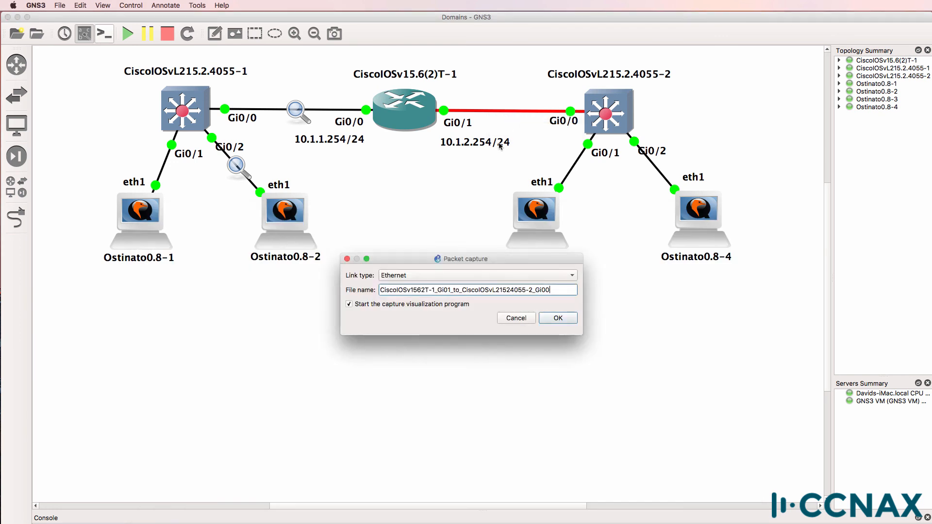
- Start a Wireshark capture on the router Gi0/1 to second switch link and filter for udp
left_click(556, 317)
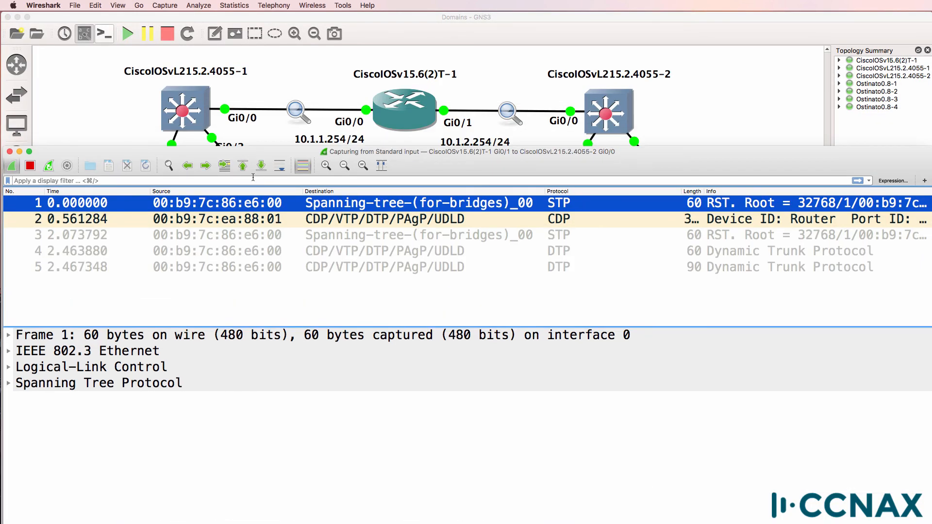
type("ud")
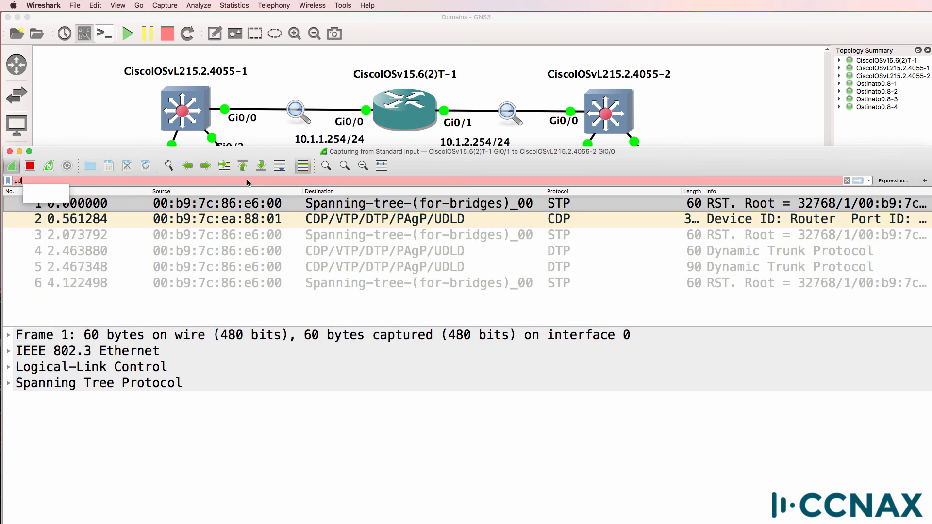